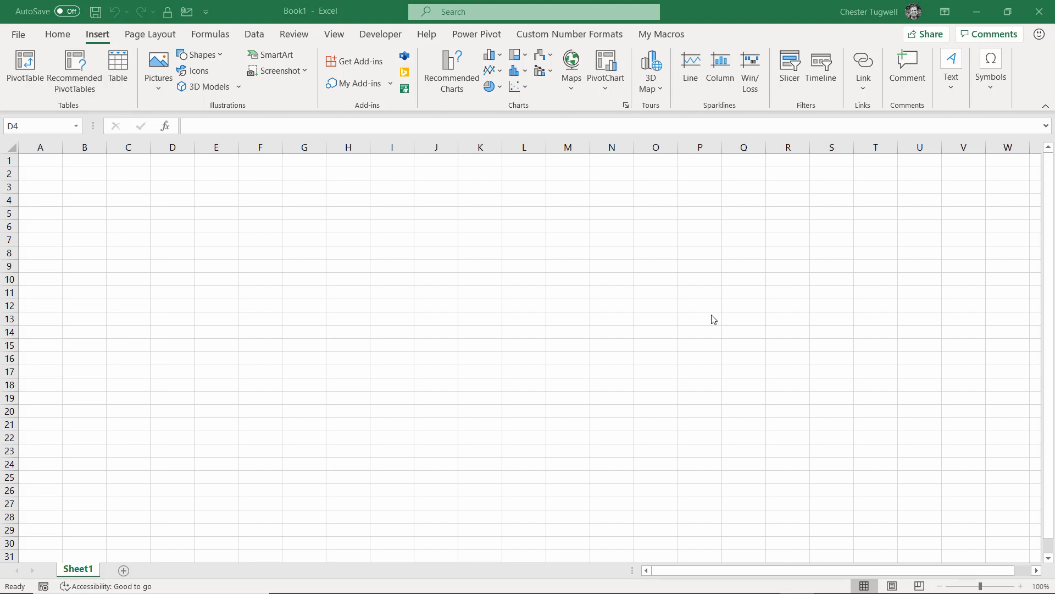
Select cell D4 and show the Home ribbon's formatting commands
left_click(173, 200)
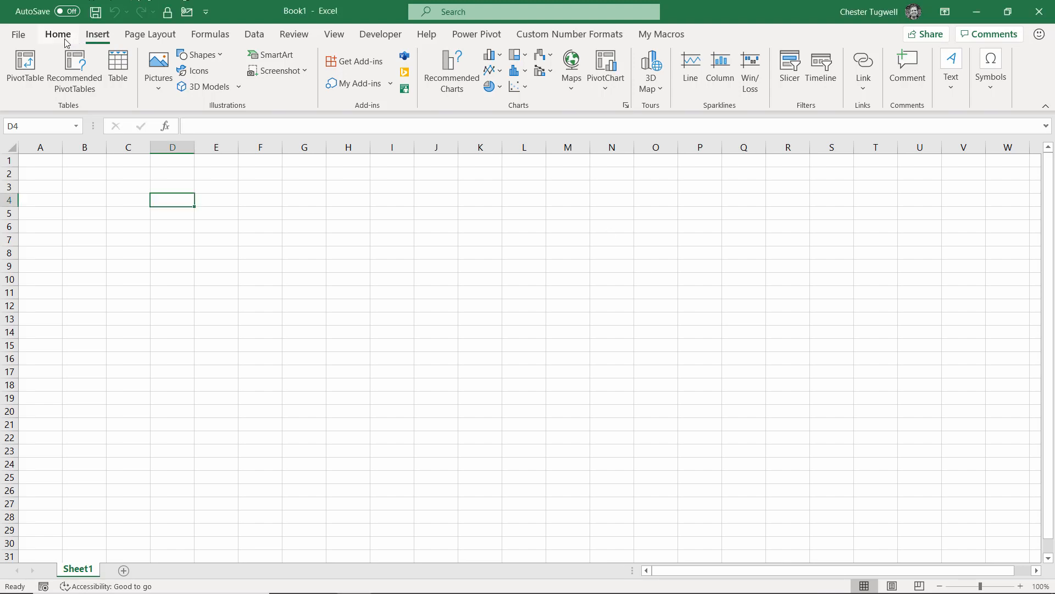
left_click(57, 34)
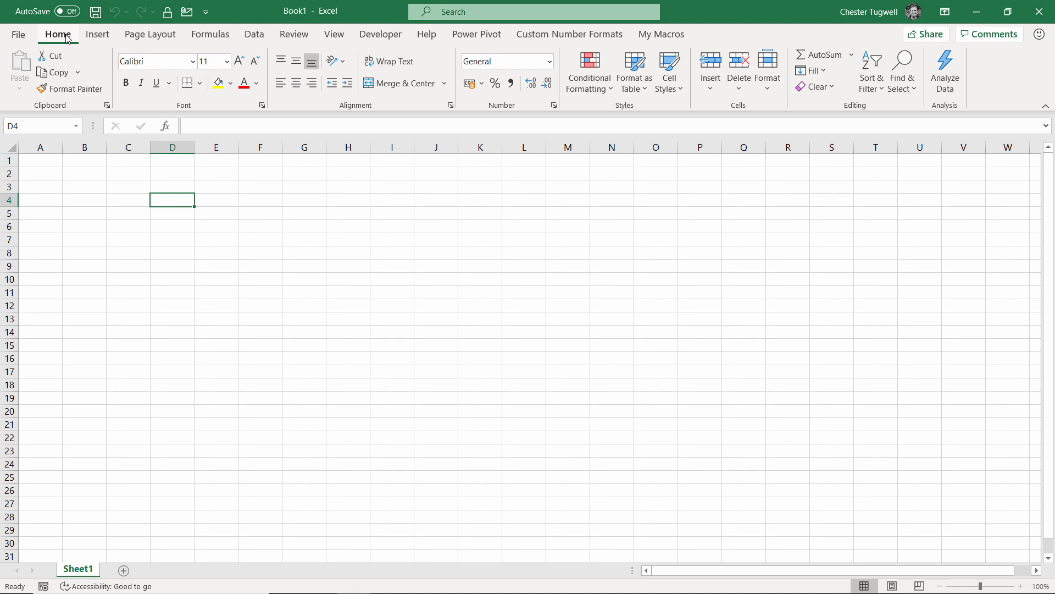
mouse_move(334, 44)
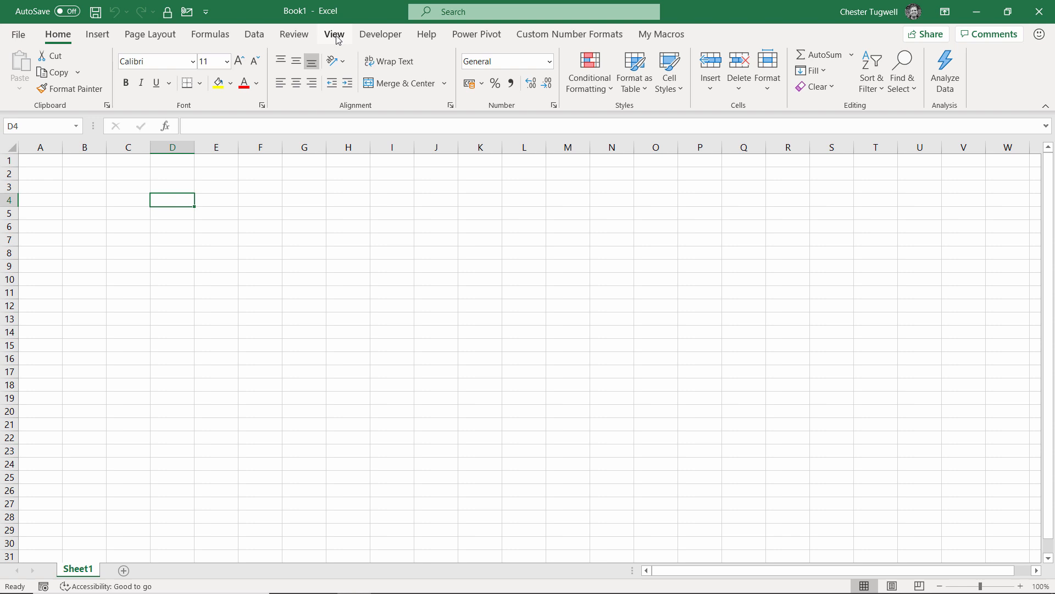
Switch the Book1 sheet to Page Layout view from the View ribbon
left_click(334, 34)
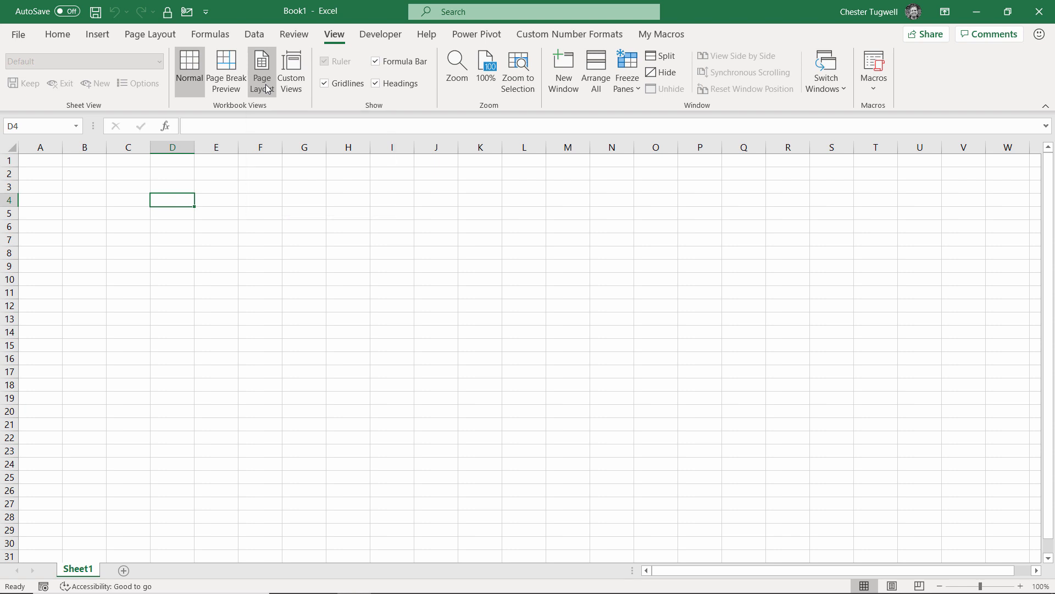
left_click(262, 70)
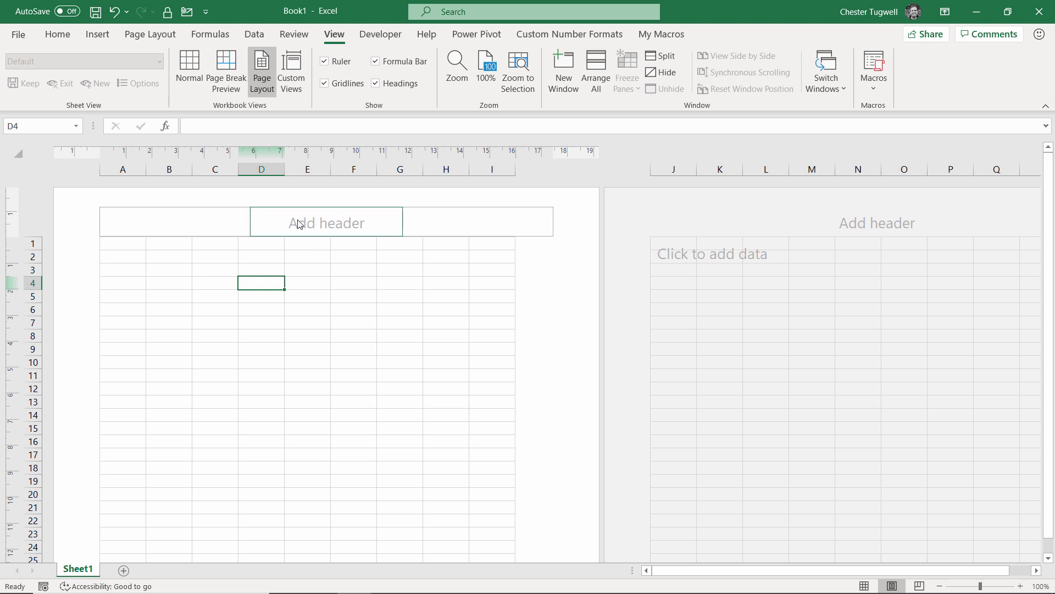
Enter the word DRAFT in the centre section of the page header
left_click(325, 220)
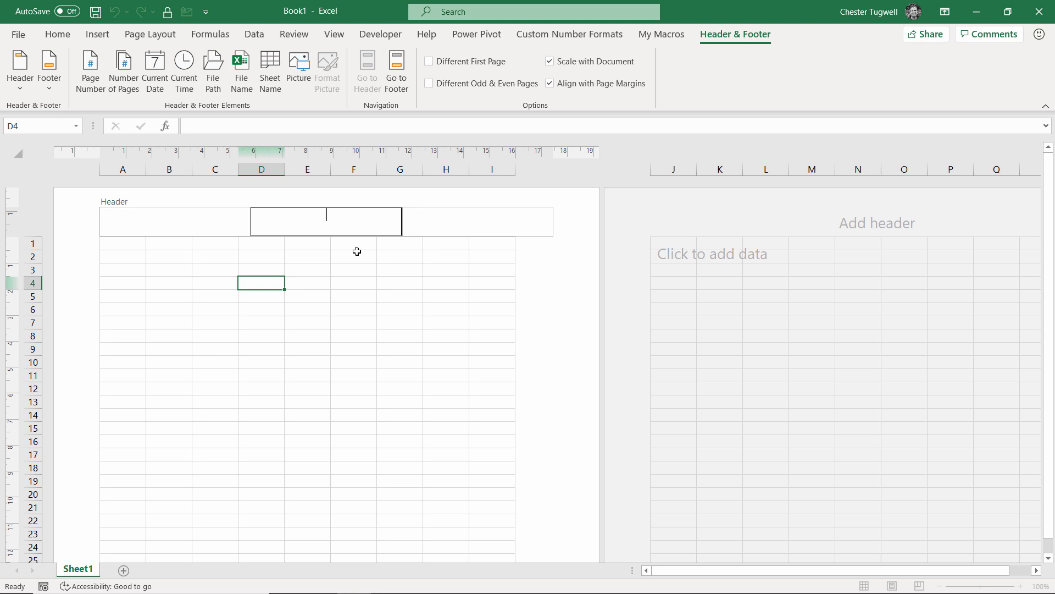
type("DRA")
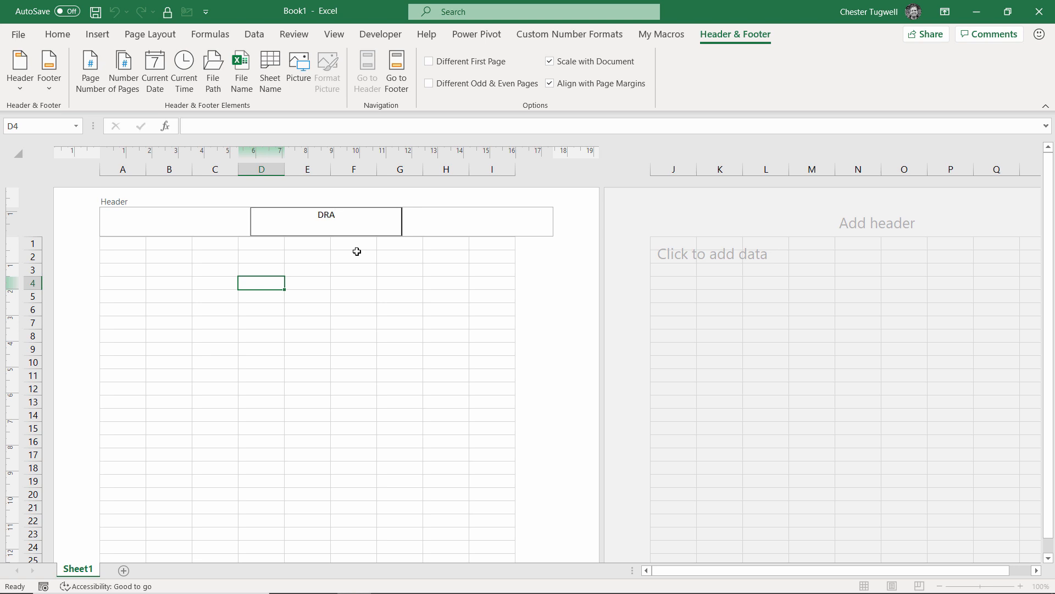
type("FT")
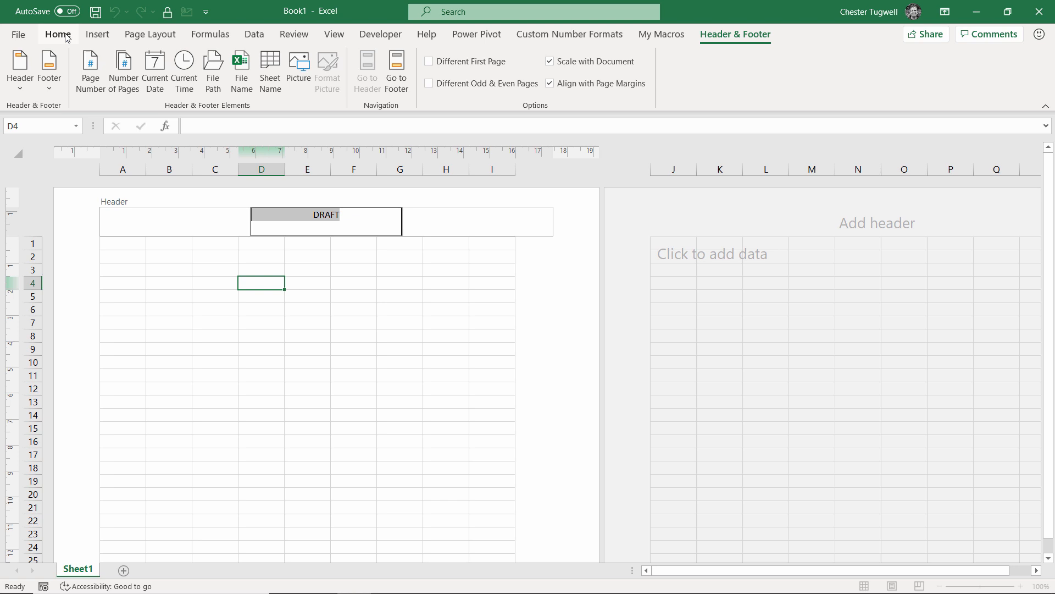
Format the header DRAFT text from the Home ribbon and set its font to Abadi
left_click(255, 84)
type("100")
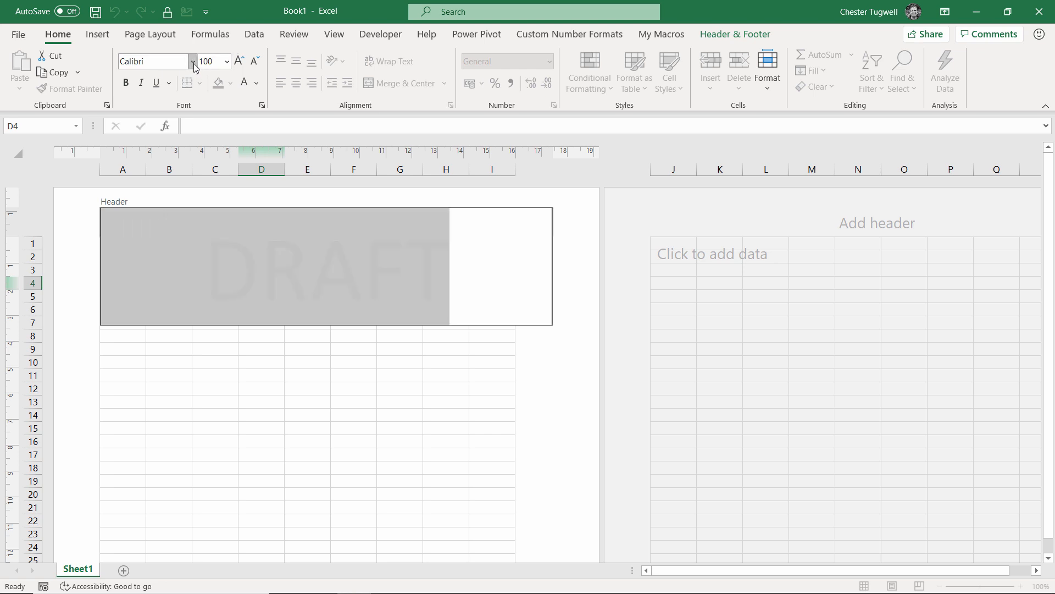
left_click(192, 62)
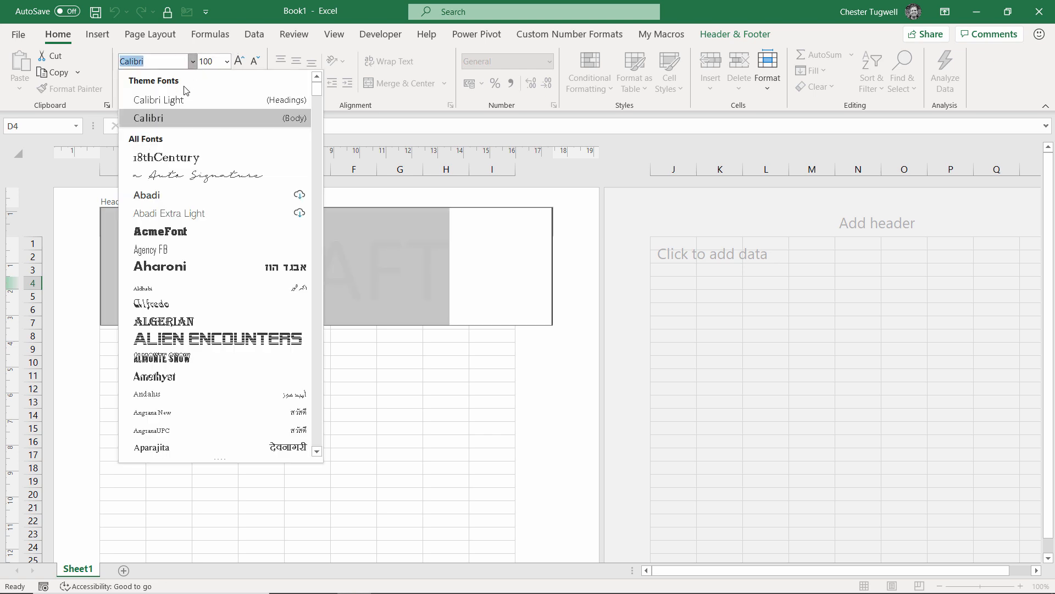
mouse_move(161, 199)
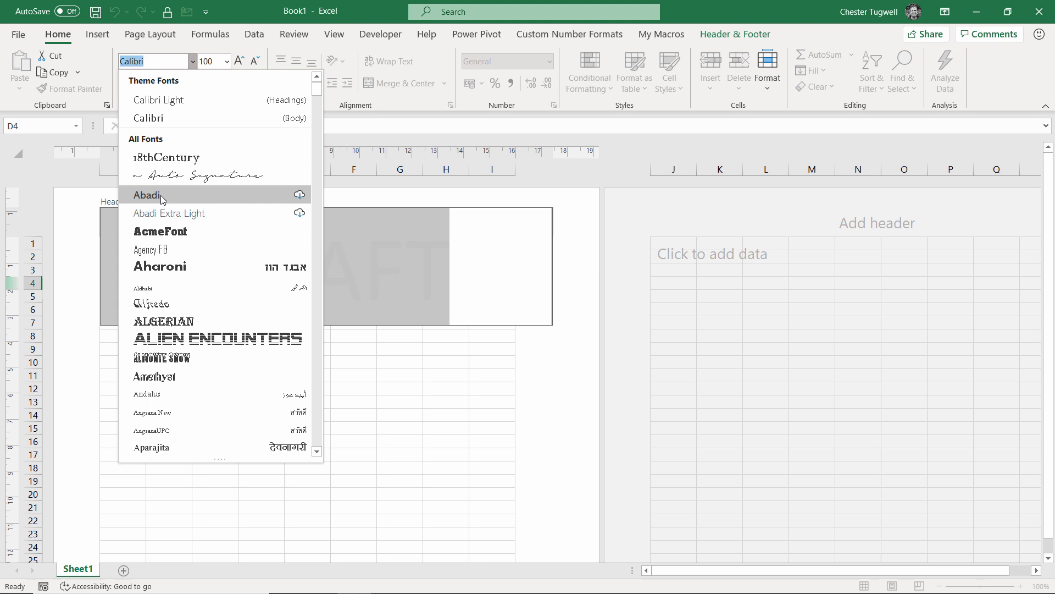
left_click(146, 196)
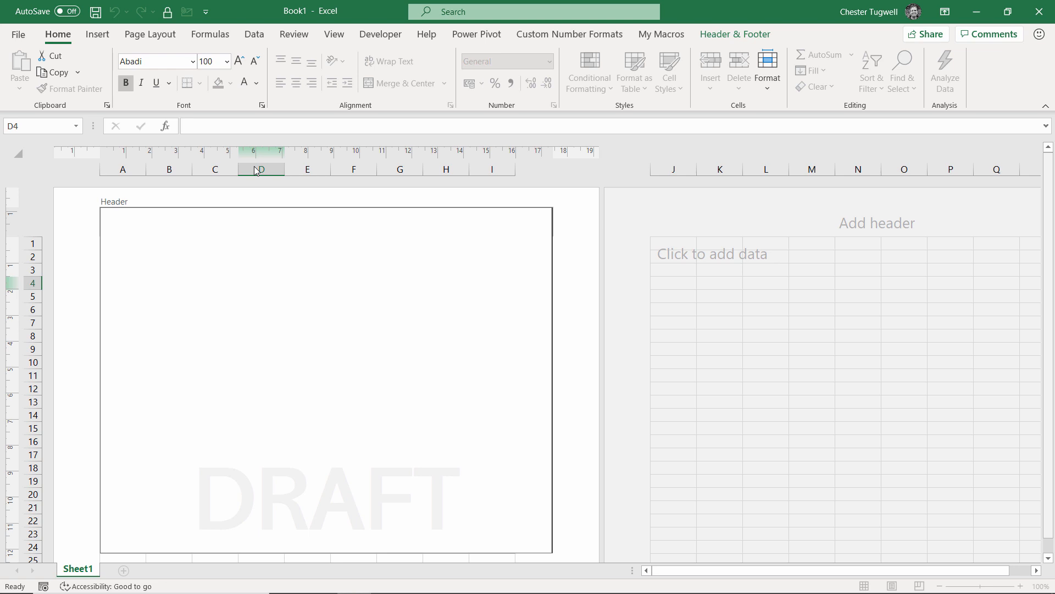
Leave the header and enter test text 'sdggs' in cell C18 over the watermark
left_click(261, 228)
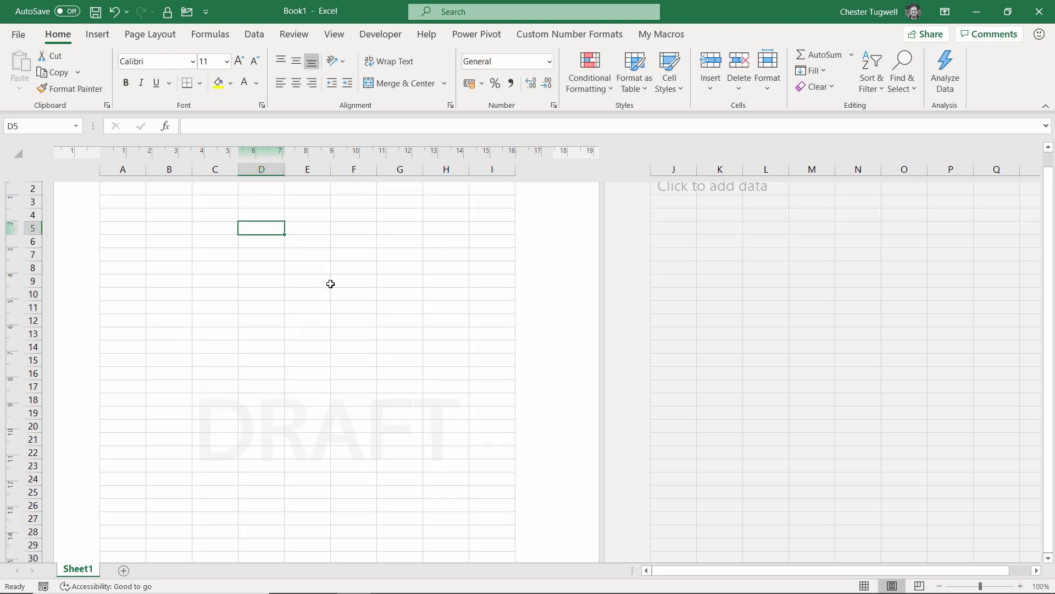
scroll("down", 3)
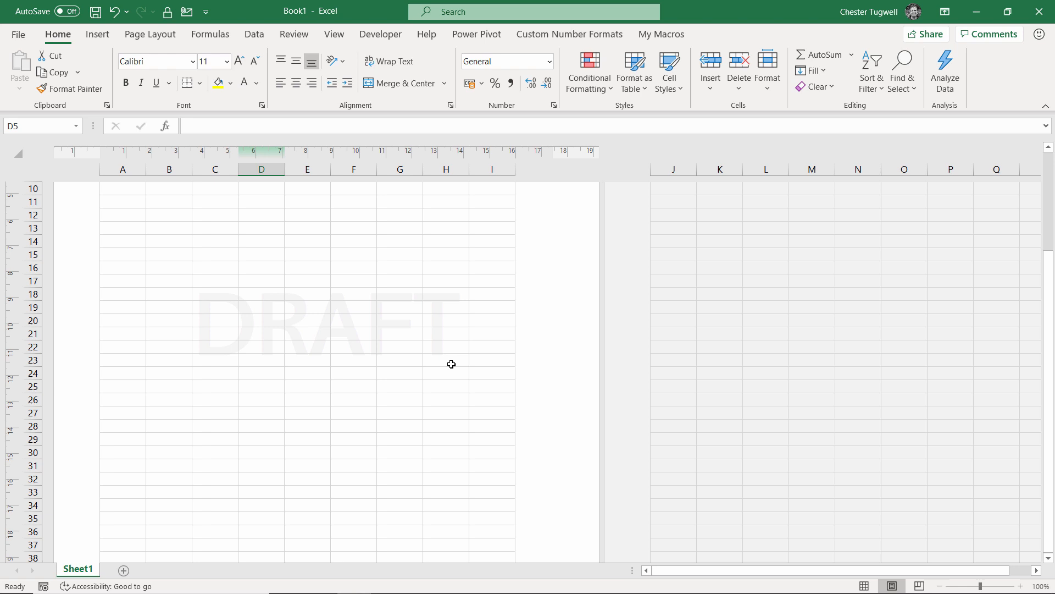
left_click(215, 293)
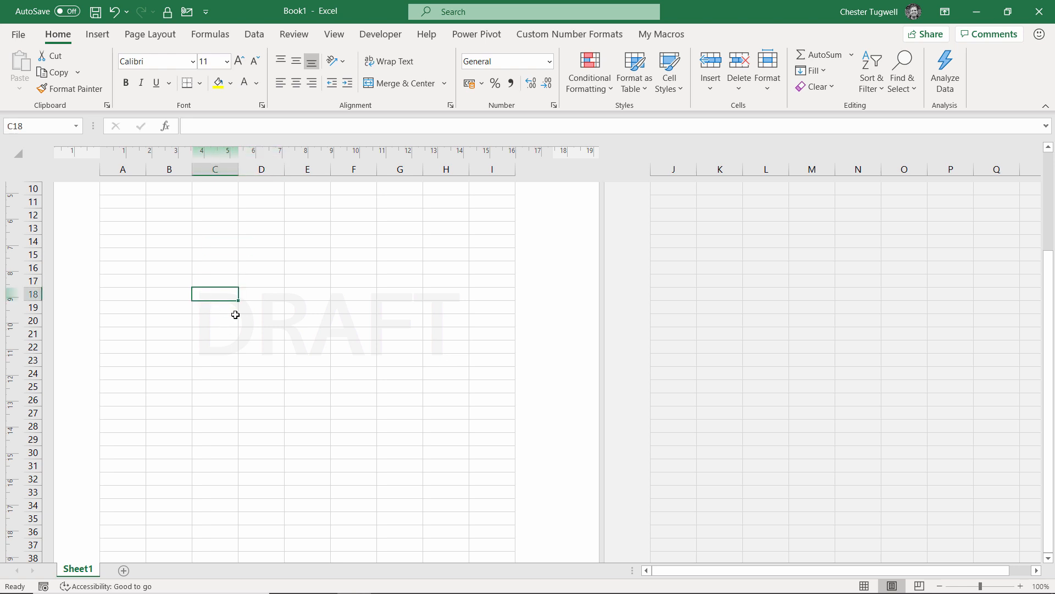
type("sdggs")
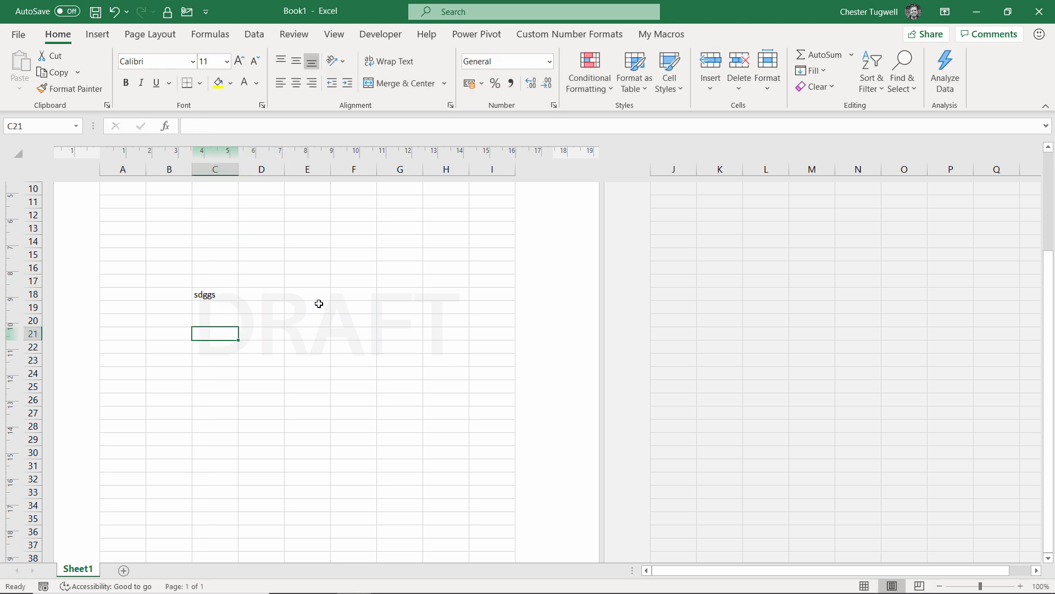
mouse_move(224, 331)
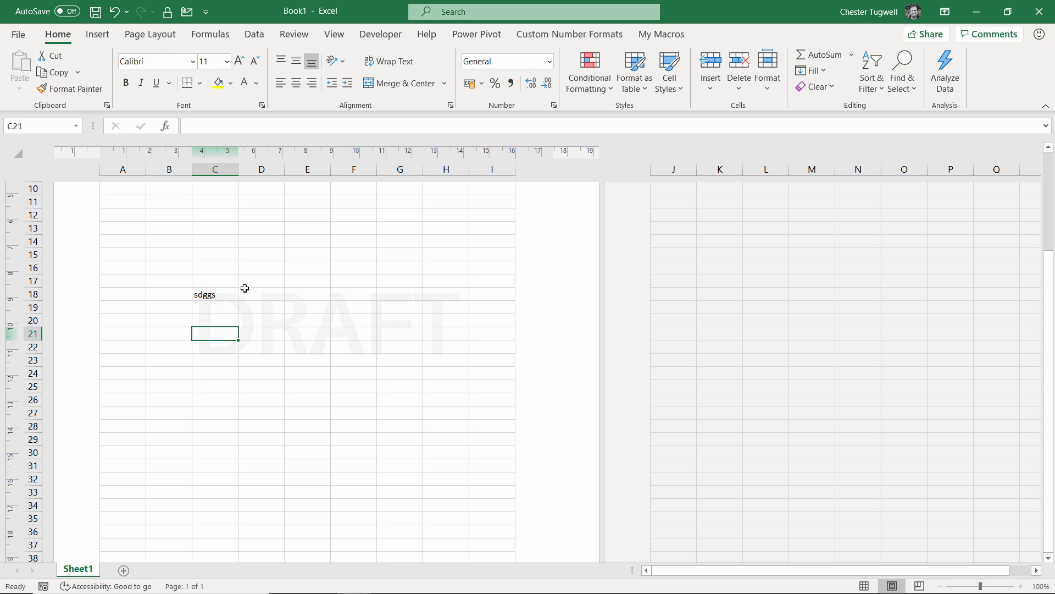
Check the DRAFT watermark in File > Print preview and return to the worksheet
left_click(19, 34)
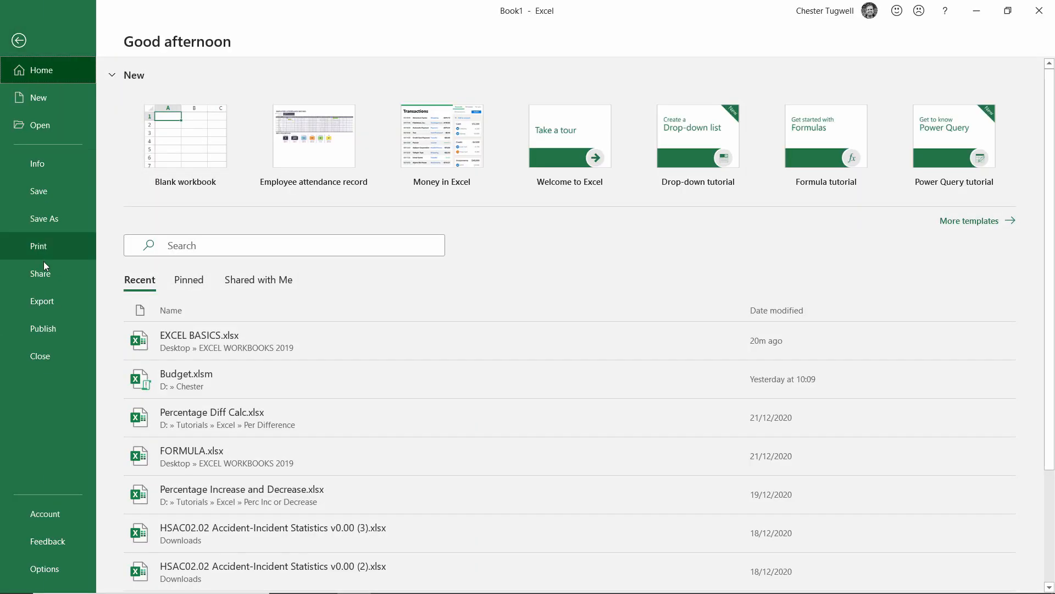
left_click(39, 245)
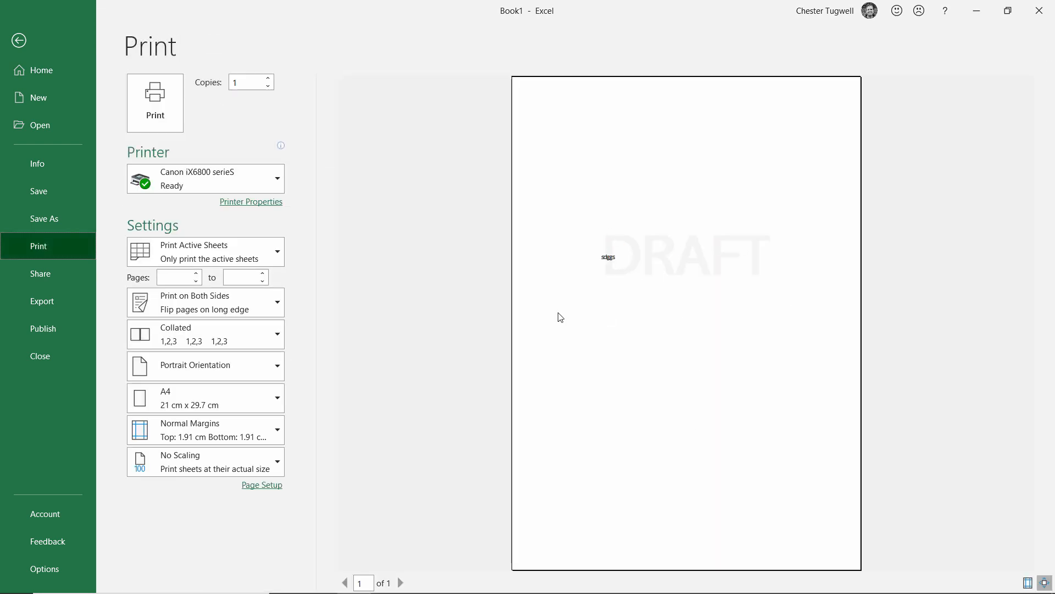
left_click(18, 41)
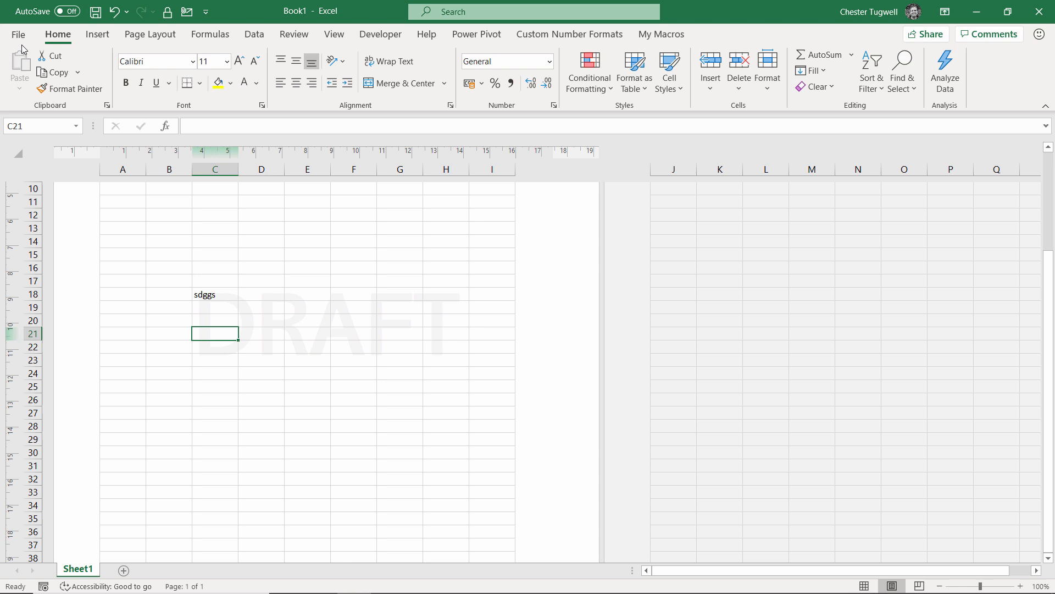
mouse_move(311, 339)
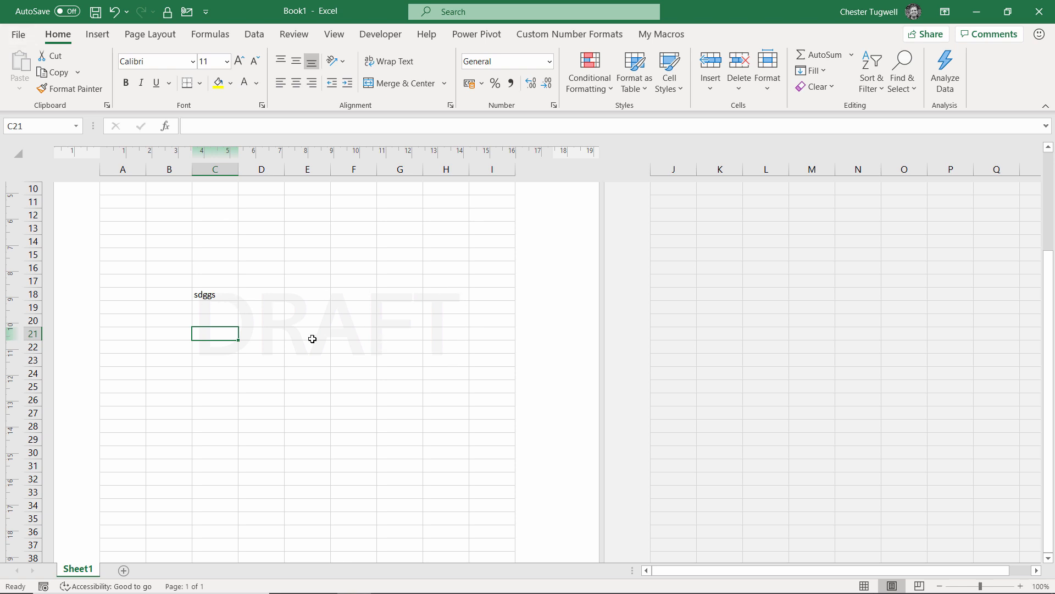
mouse_move(214, 60)
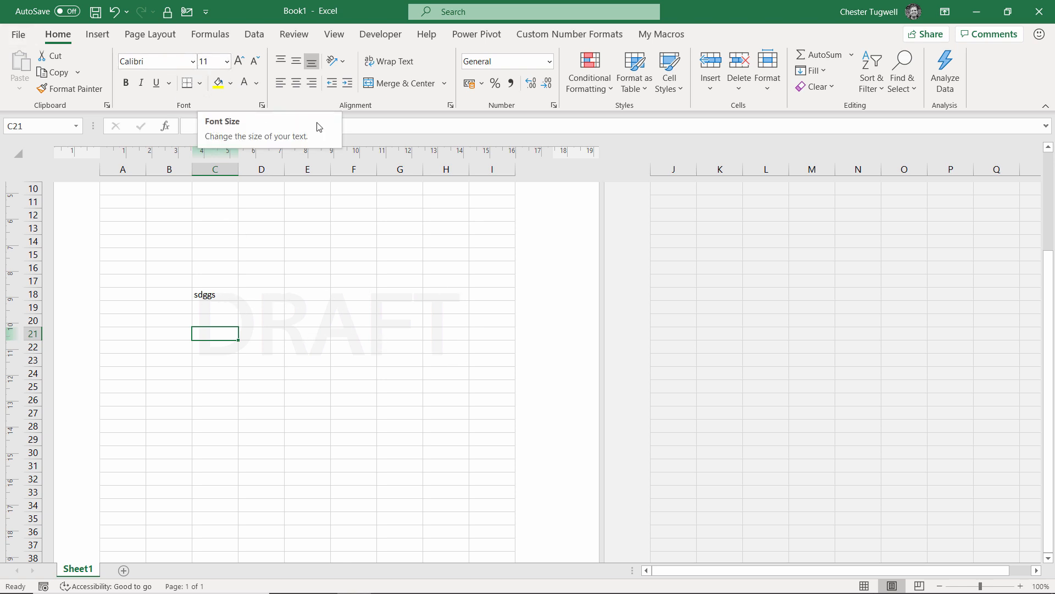
mouse_move(431, 336)
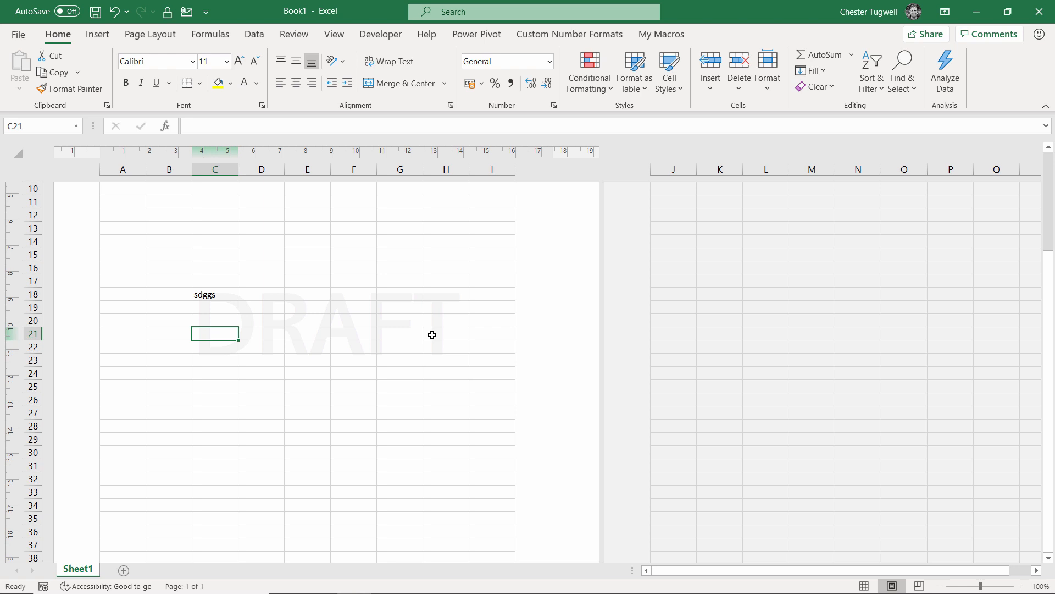
mouse_move(319, 316)
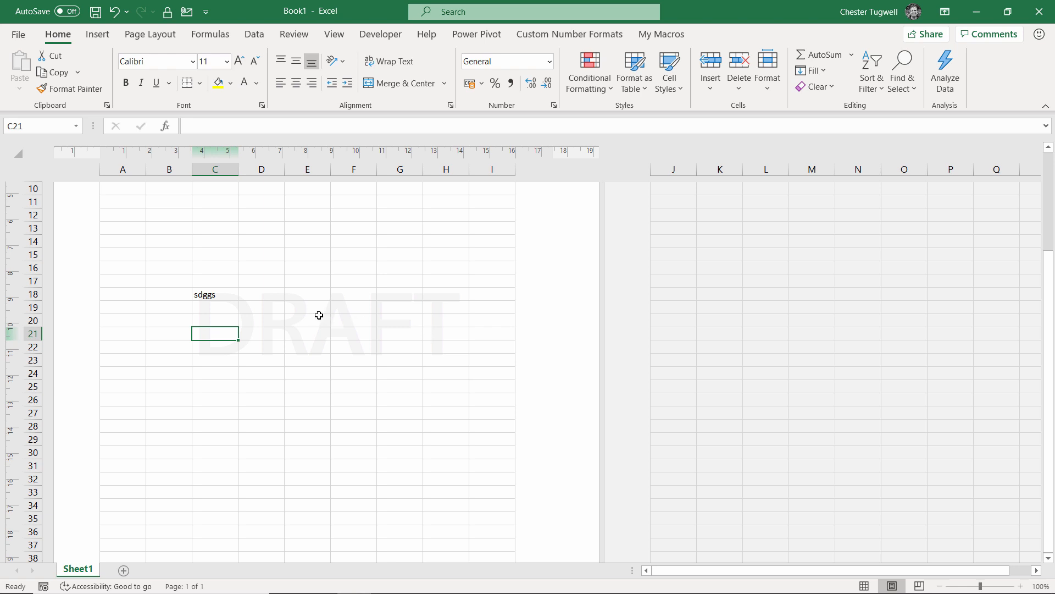
scroll("up", 3)
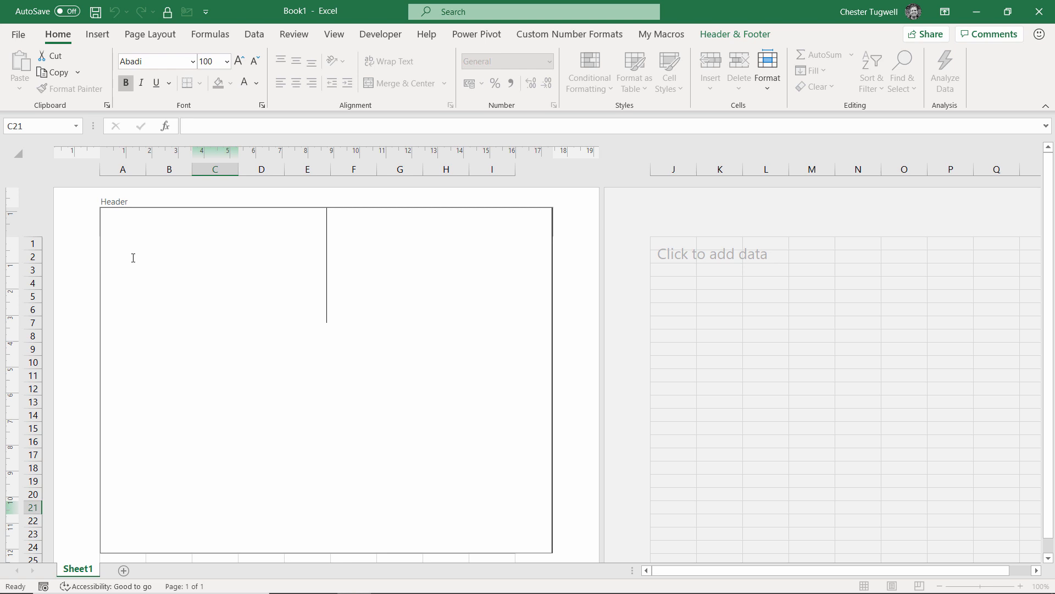
Reopen the empty centre header for editing with the Header & Footer tools shown
left_click(215, 506)
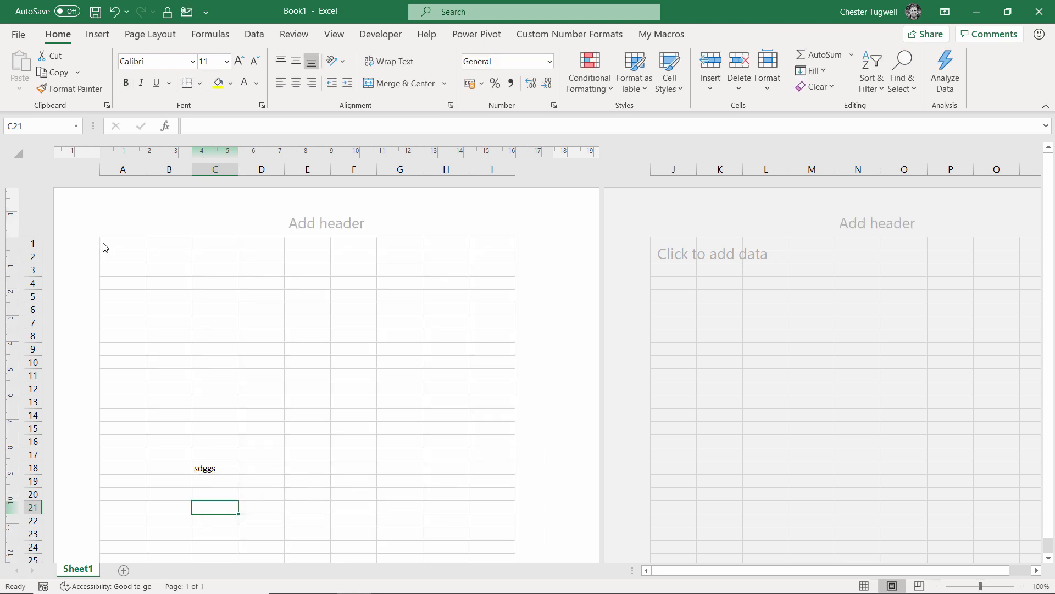
left_click(327, 223)
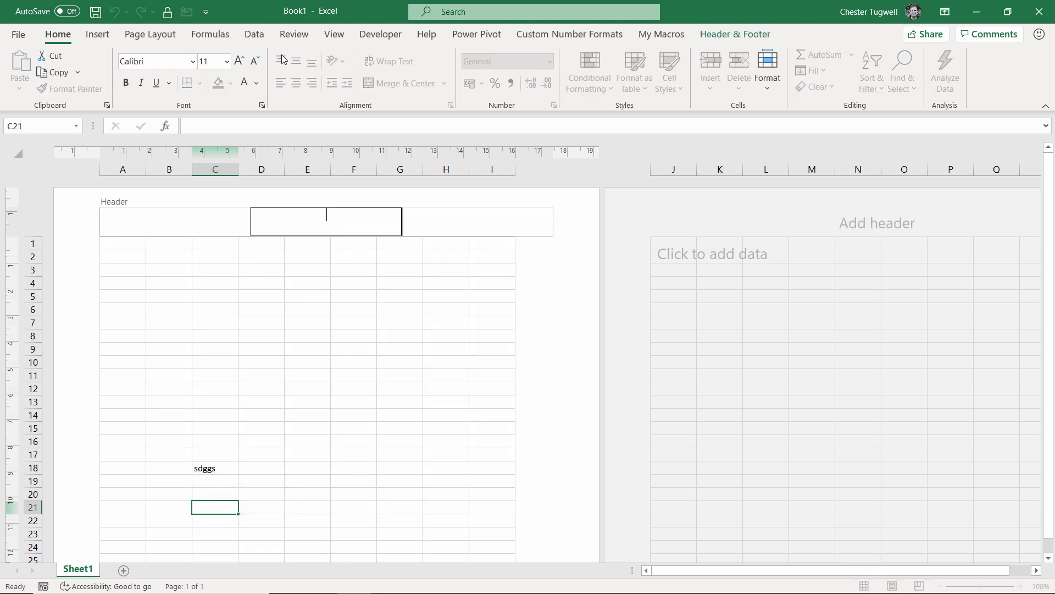
left_click(735, 35)
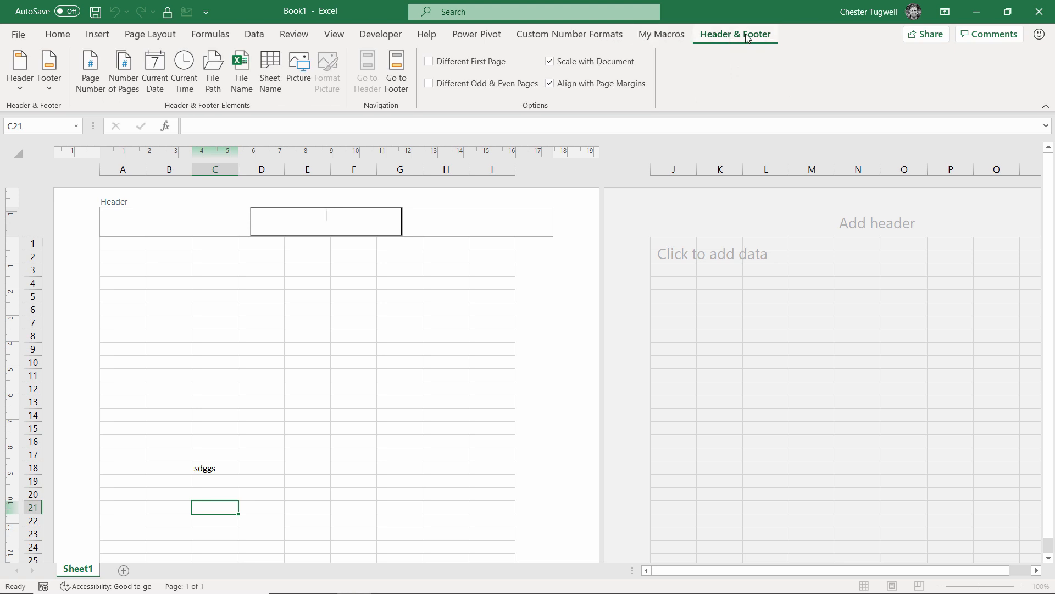
mouse_move(329, 222)
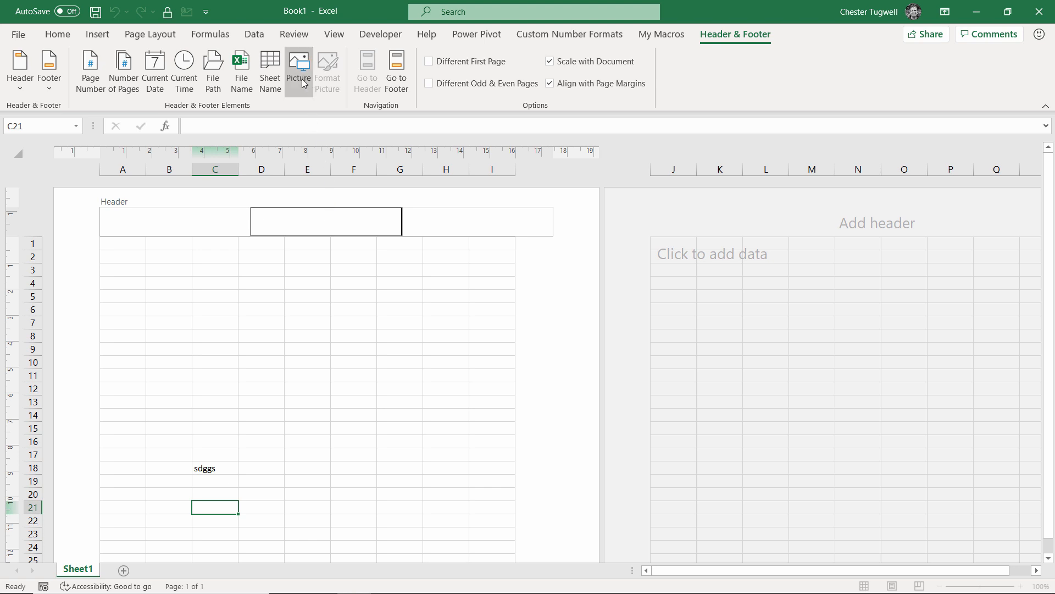
mouse_move(299, 70)
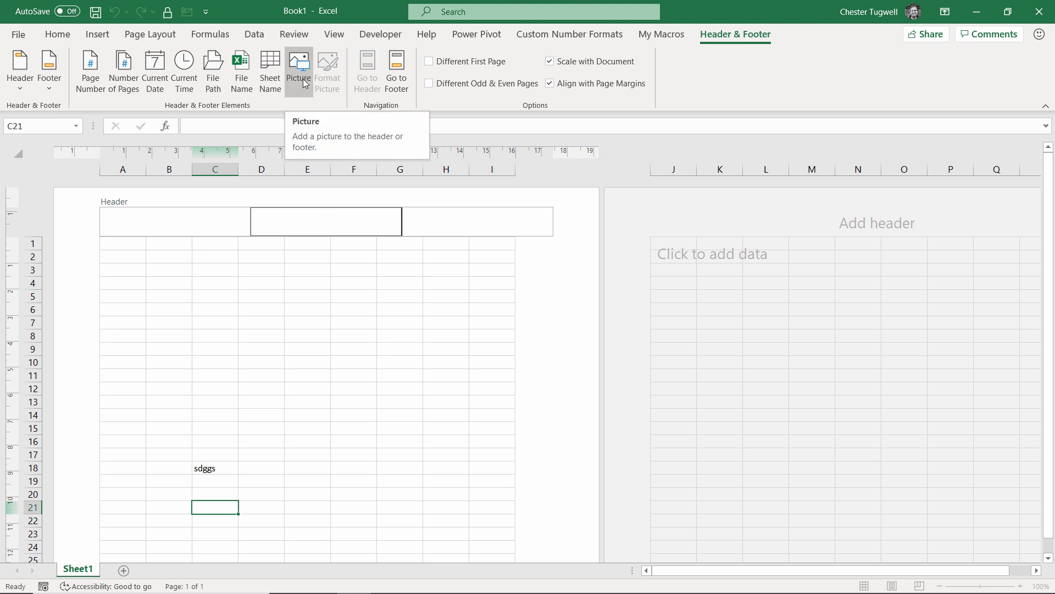
Start inserting a header picture and choose to browse from a file
left_click(298, 70)
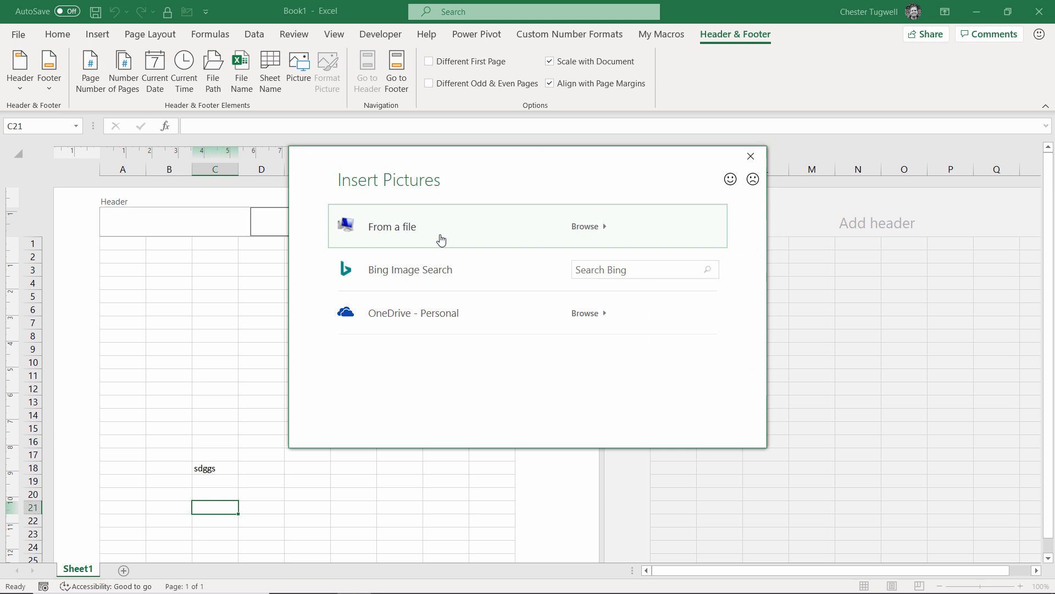
mouse_move(586, 226)
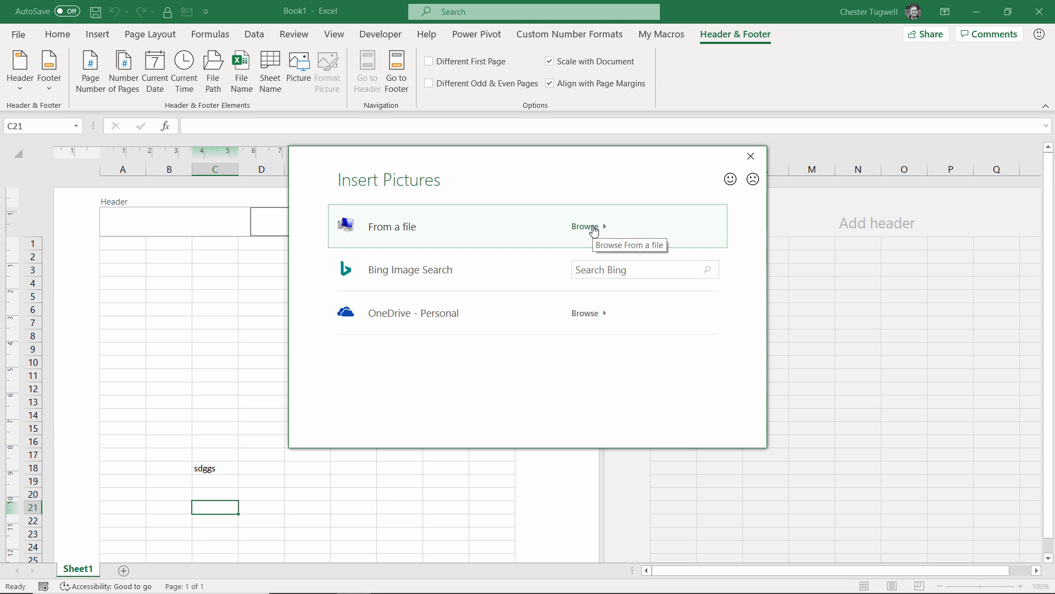
left_click(751, 155)
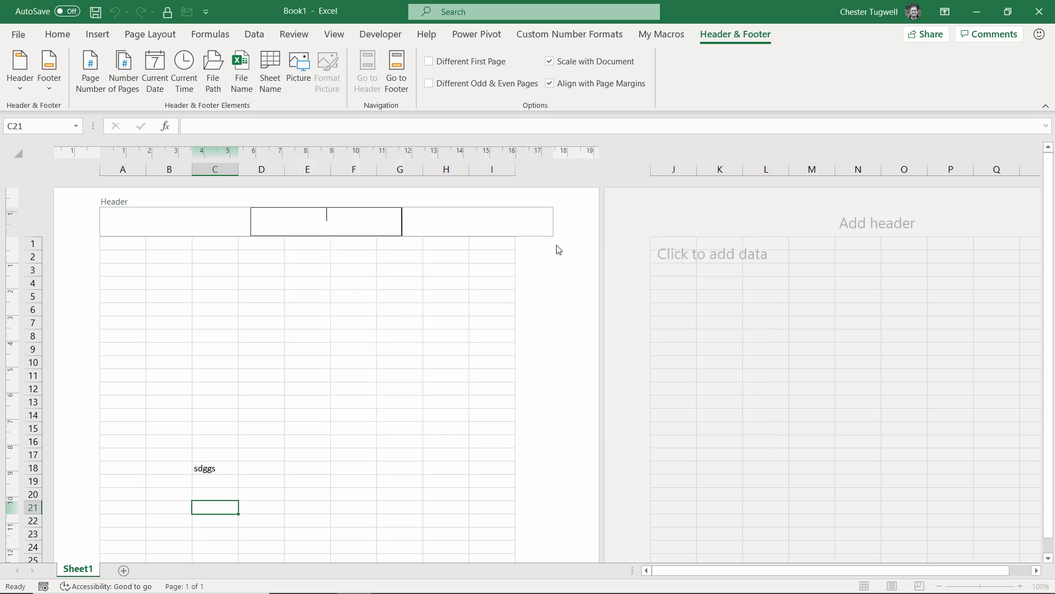
Insert Blue Pecan icon.png from the Desktop into the centre header
left_click(298, 70)
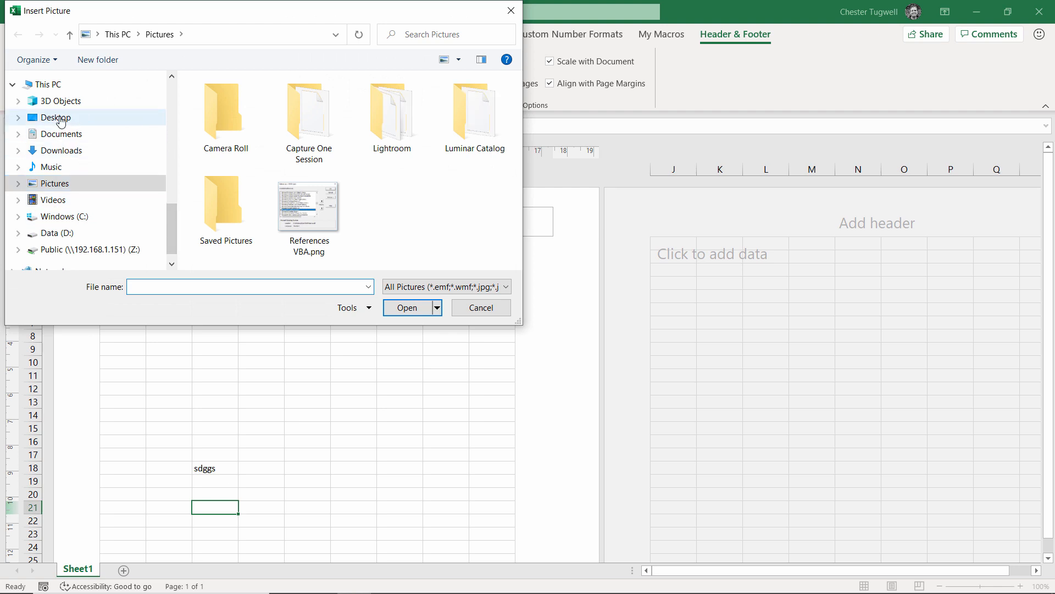
left_click(56, 118)
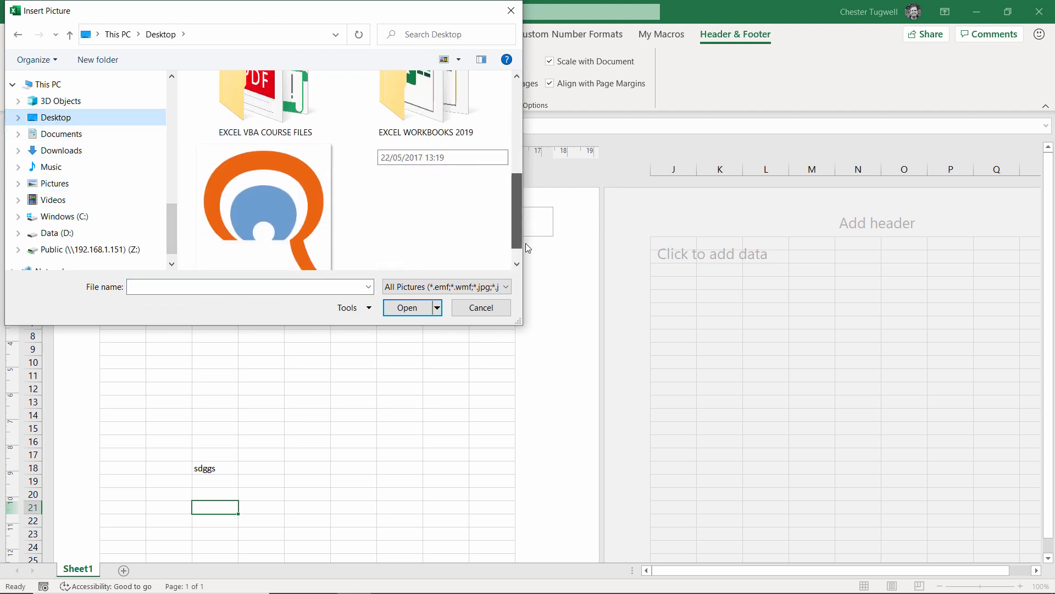
left_click(265, 196)
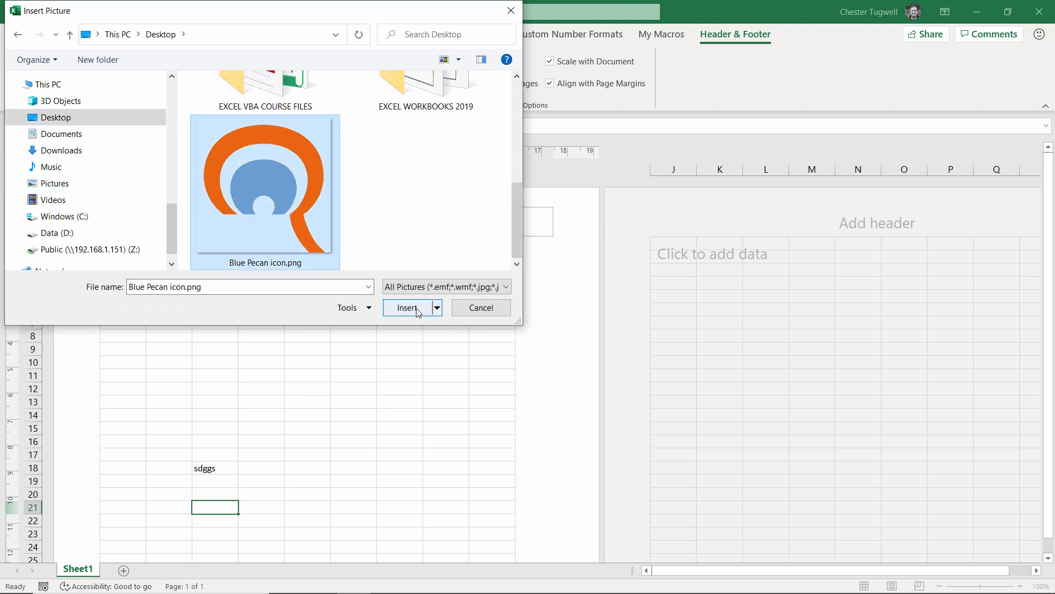
left_click(407, 307)
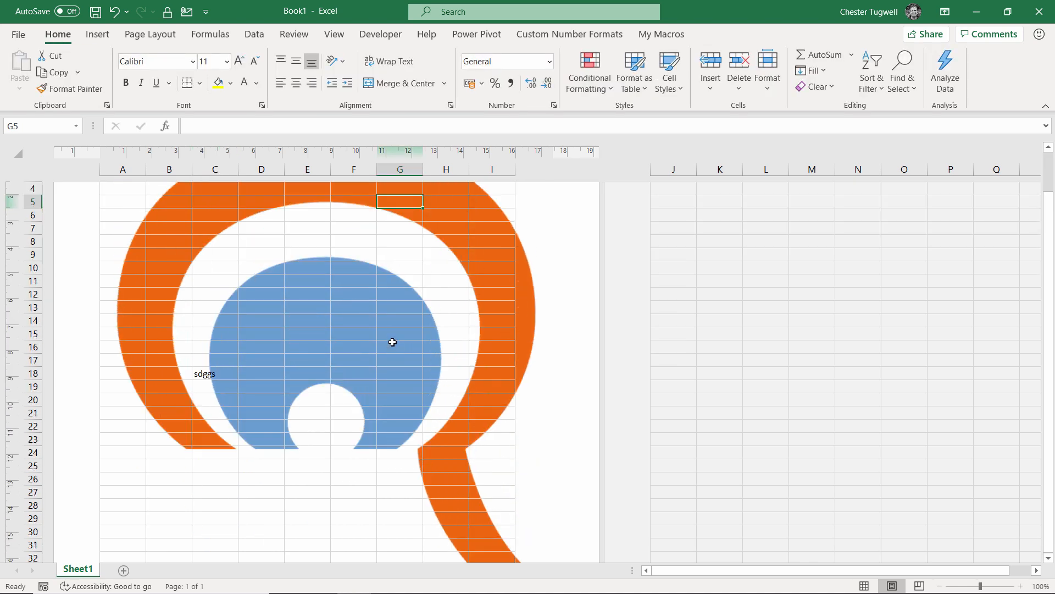
Reopen the centre header with its &[Picture] code and show the Header & Footer tools
scroll("up", 3)
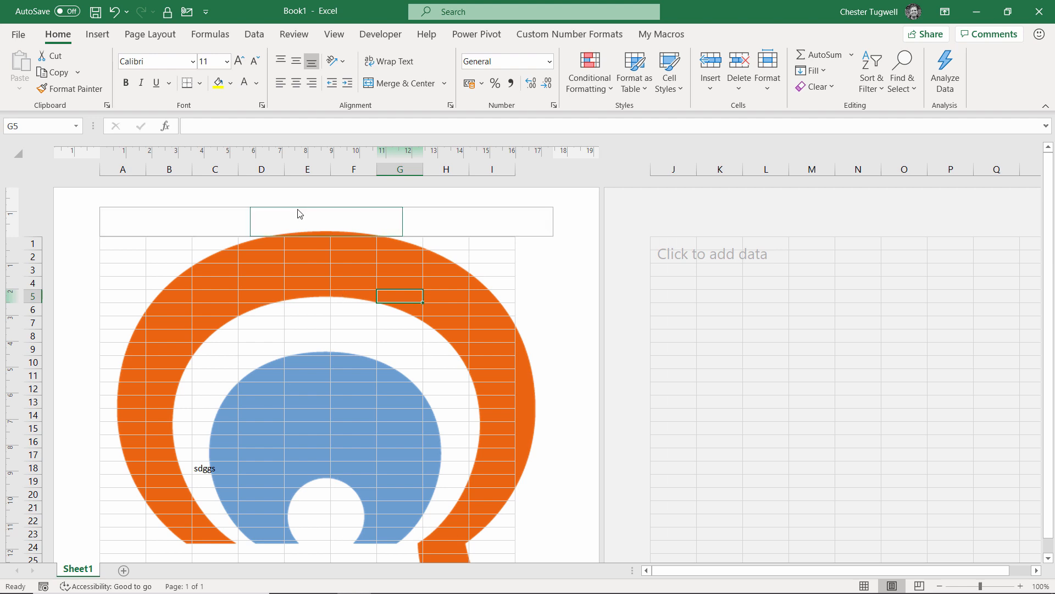
left_click(325, 221)
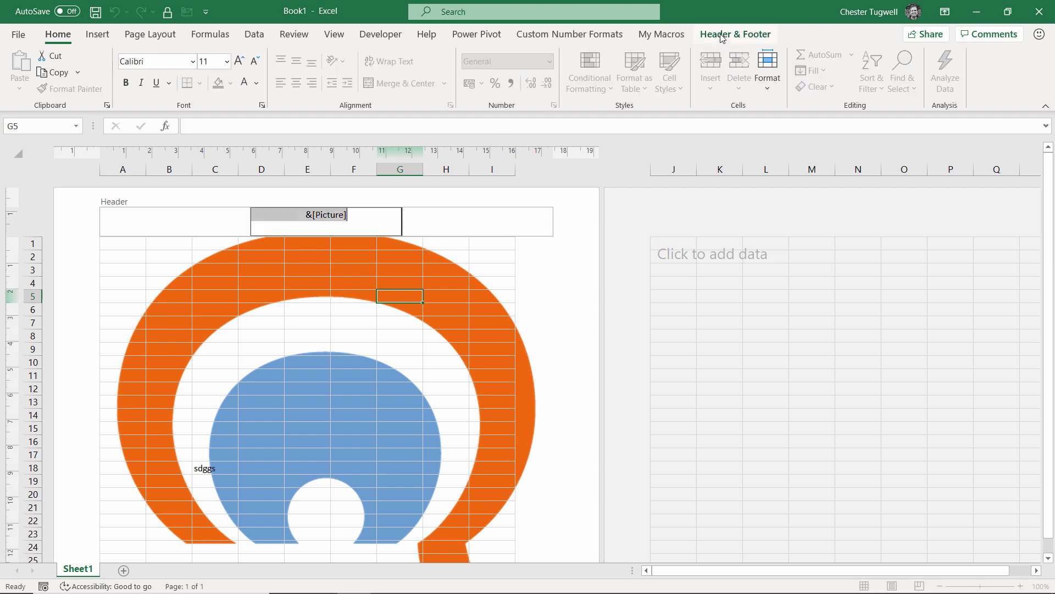
left_click(735, 34)
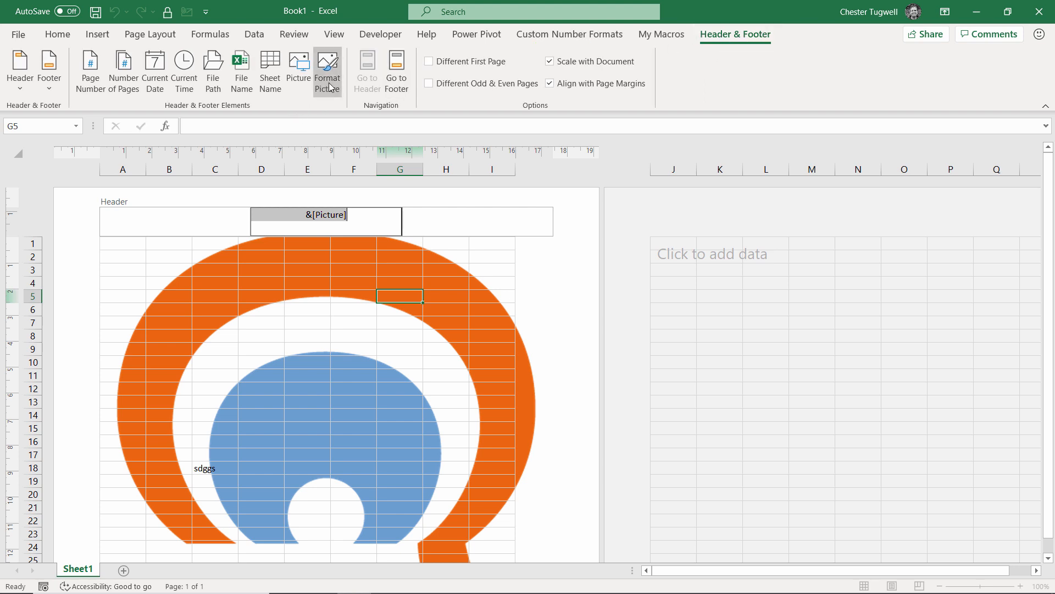
Set the header picture's colour mode to Washout in Format Picture and apply it
left_click(328, 71)
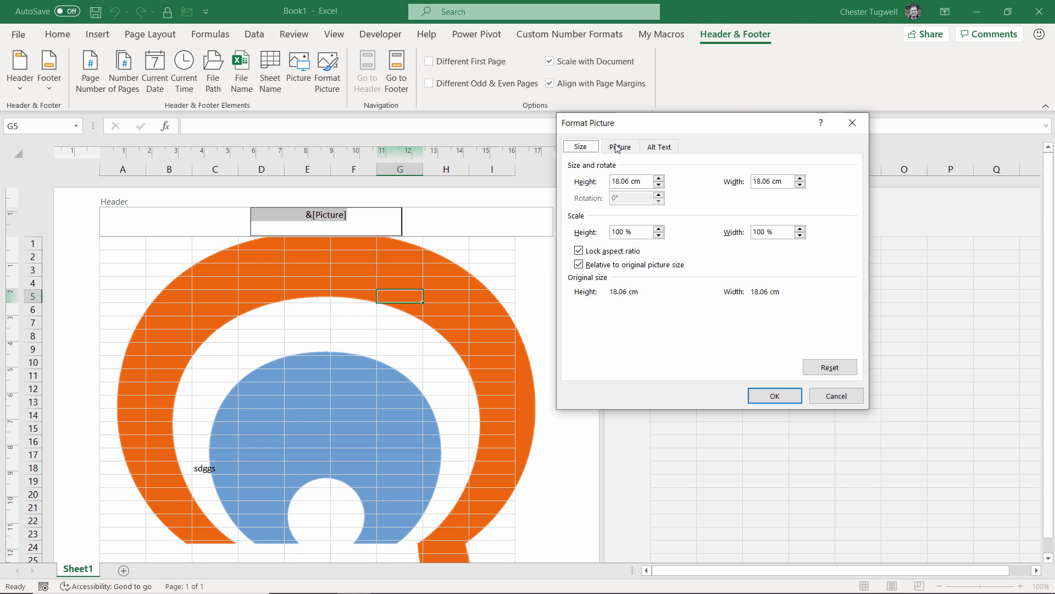
left_click(619, 146)
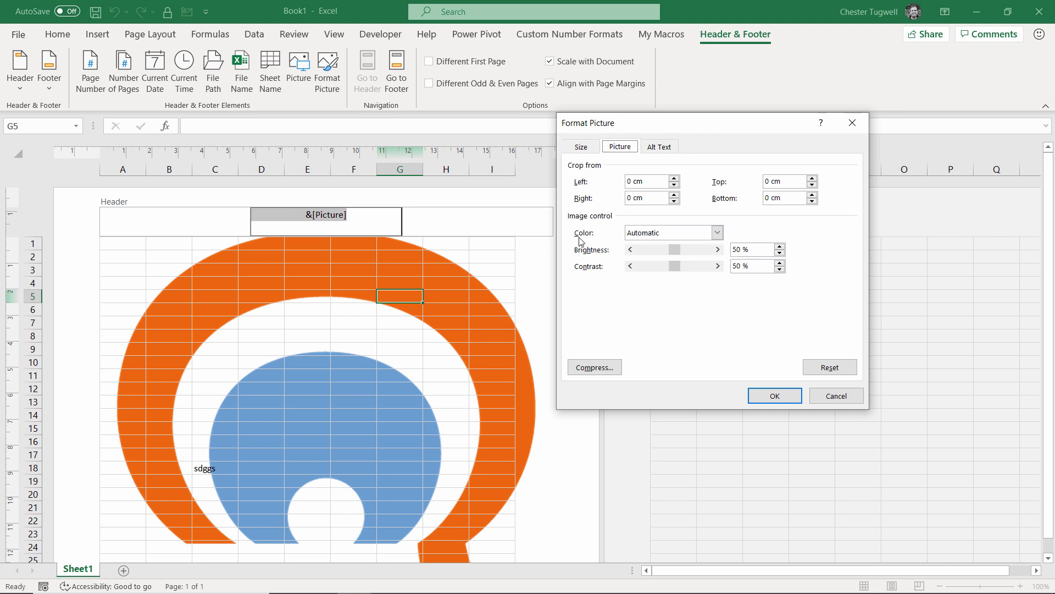
left_click(716, 231)
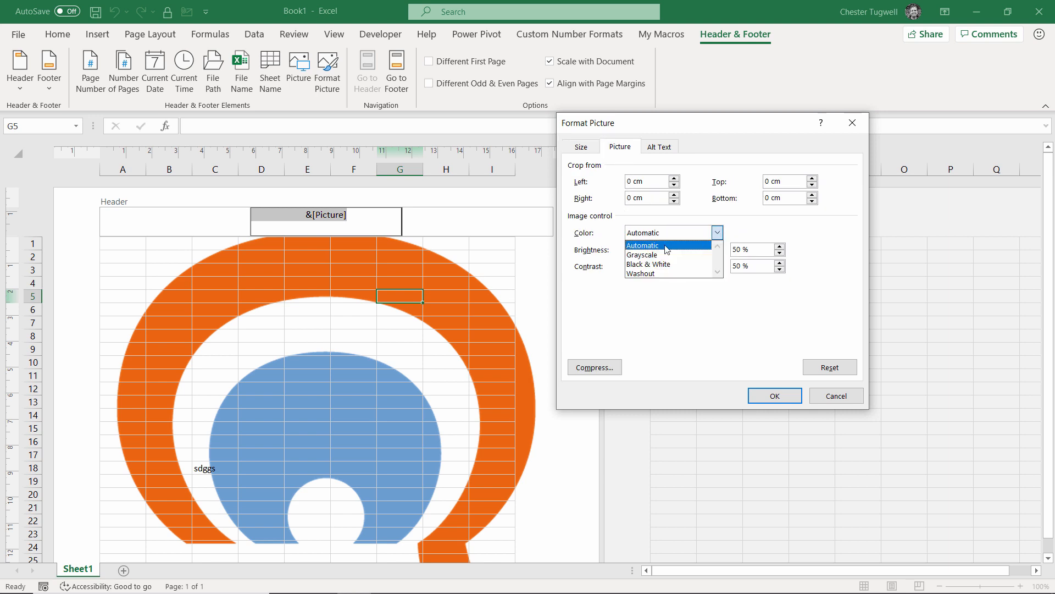
left_click(640, 274)
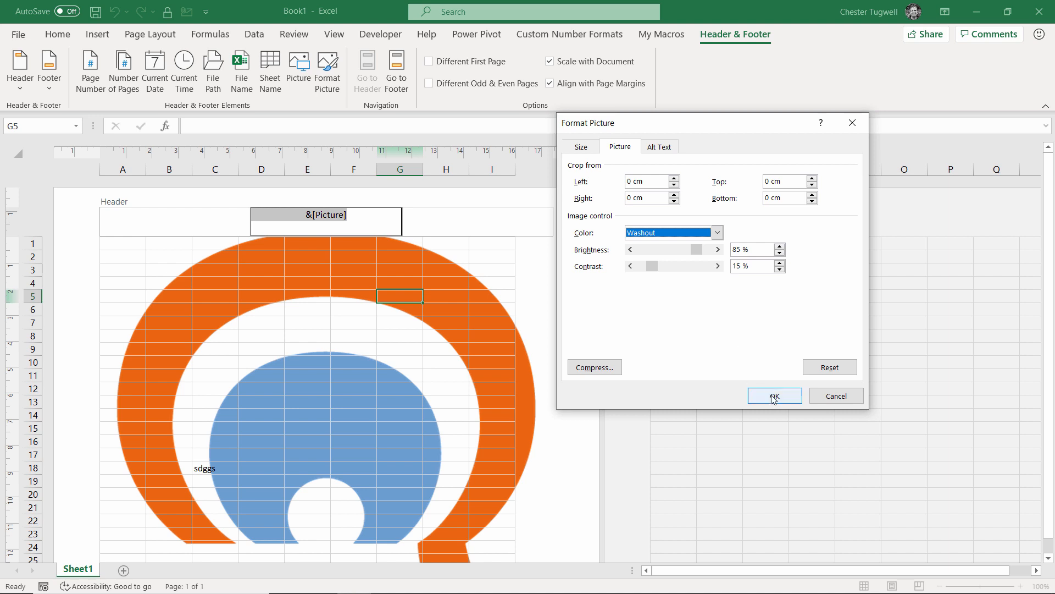
left_click(774, 396)
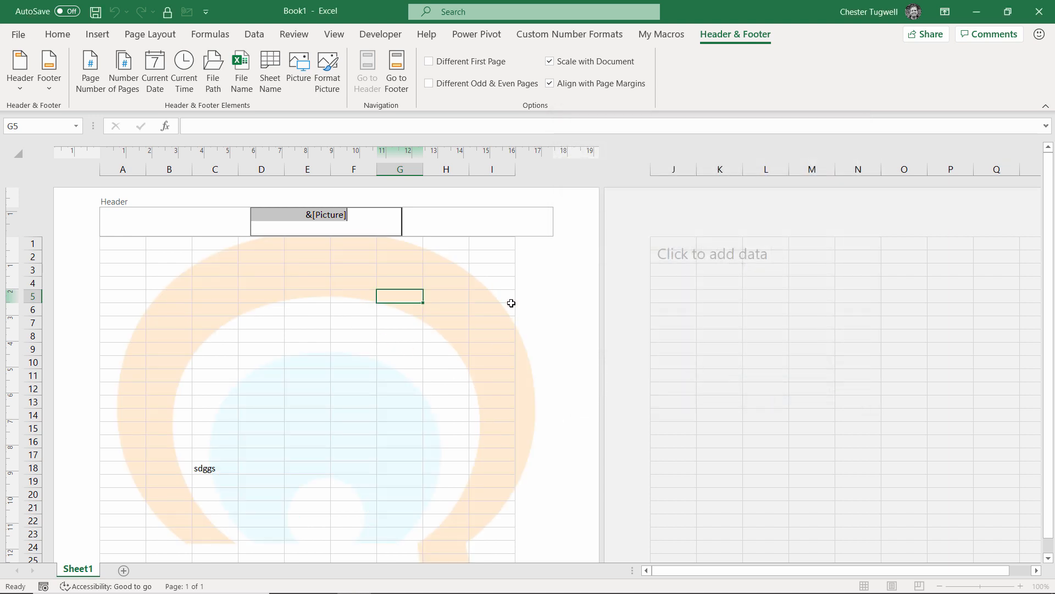
mouse_move(499, 320)
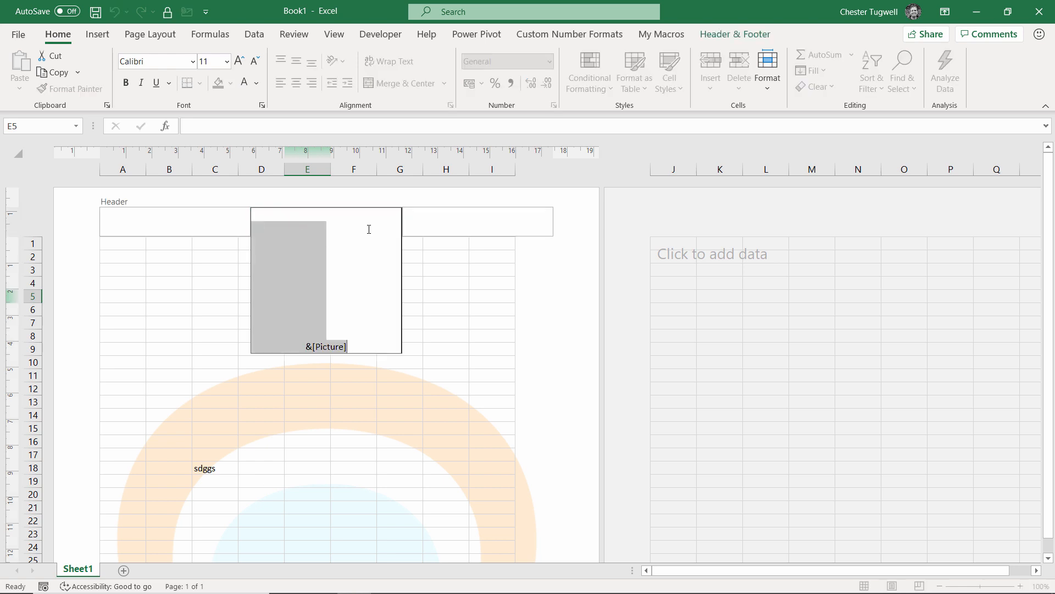
mouse_move(332, 223)
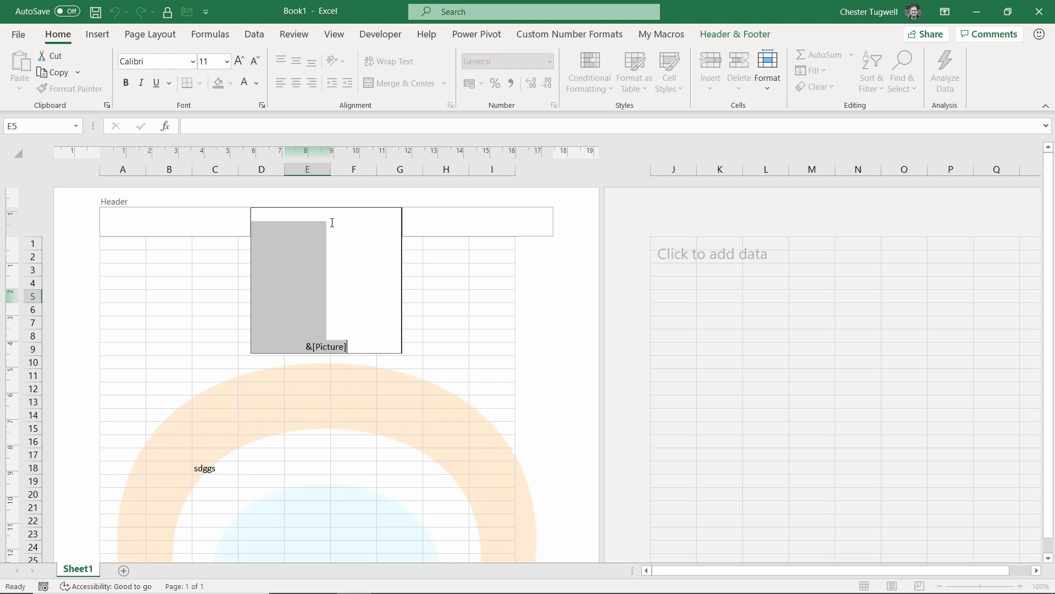
mouse_move(480, 305)
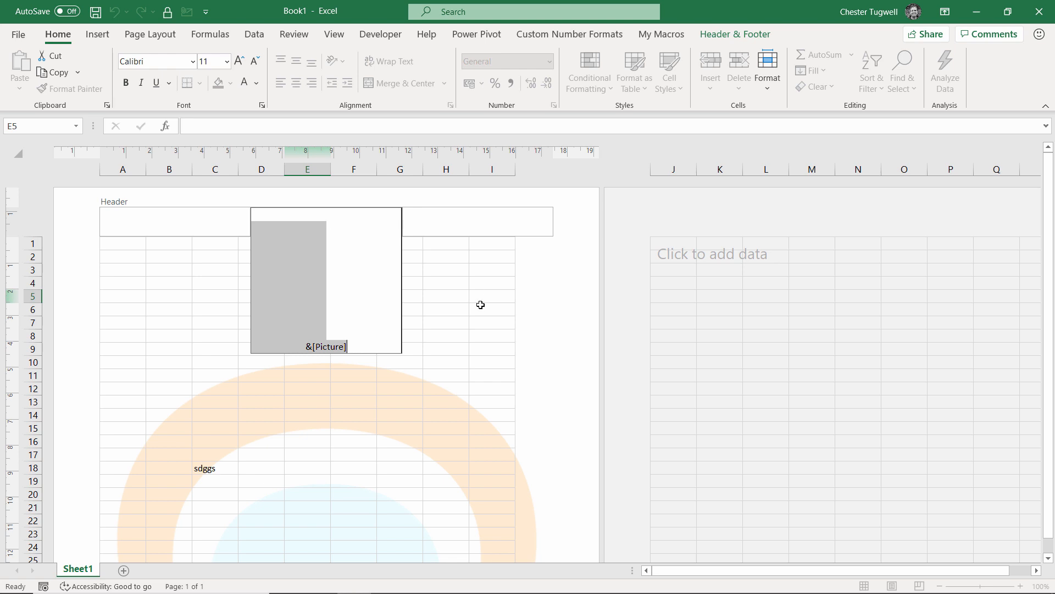